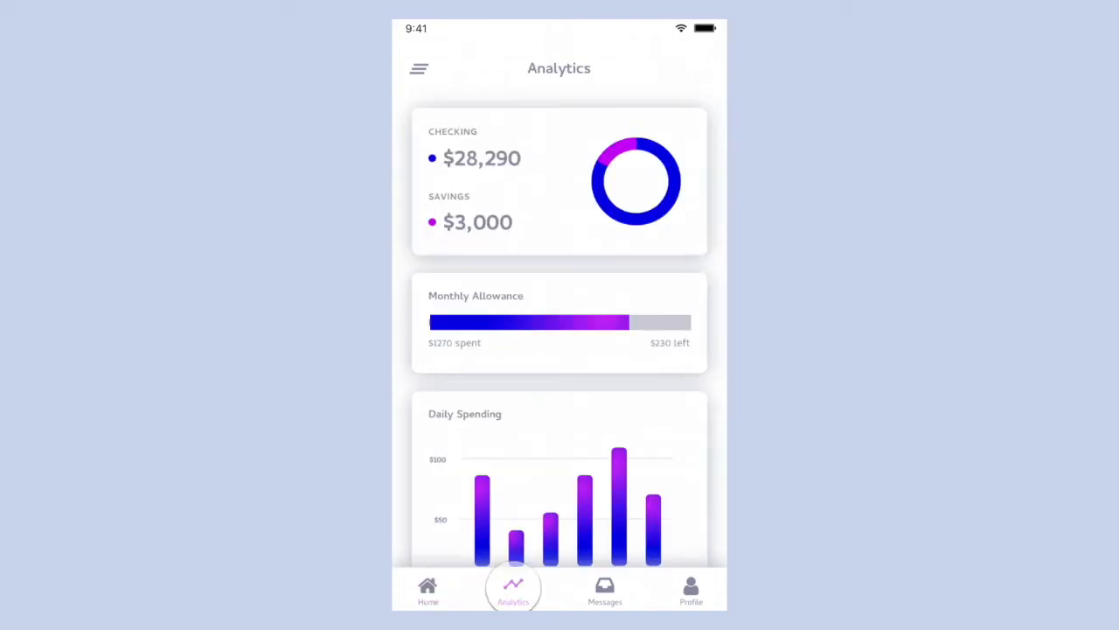
Tap the Messages tab, then another bottom-nav tab, to show page switching in the preview.
click(603, 585)
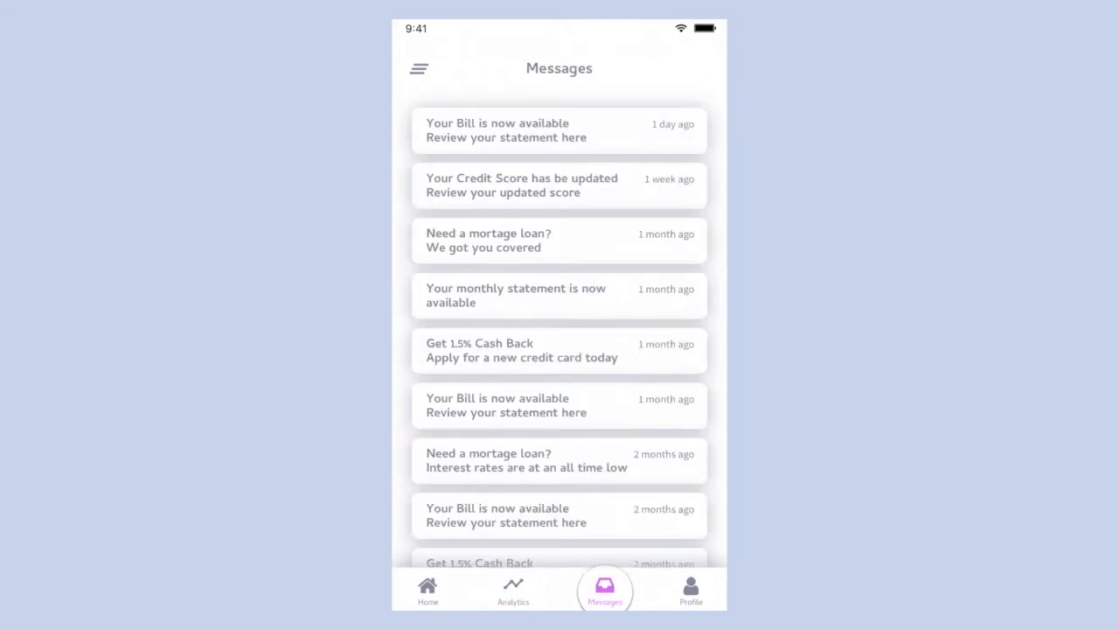
click(690, 586)
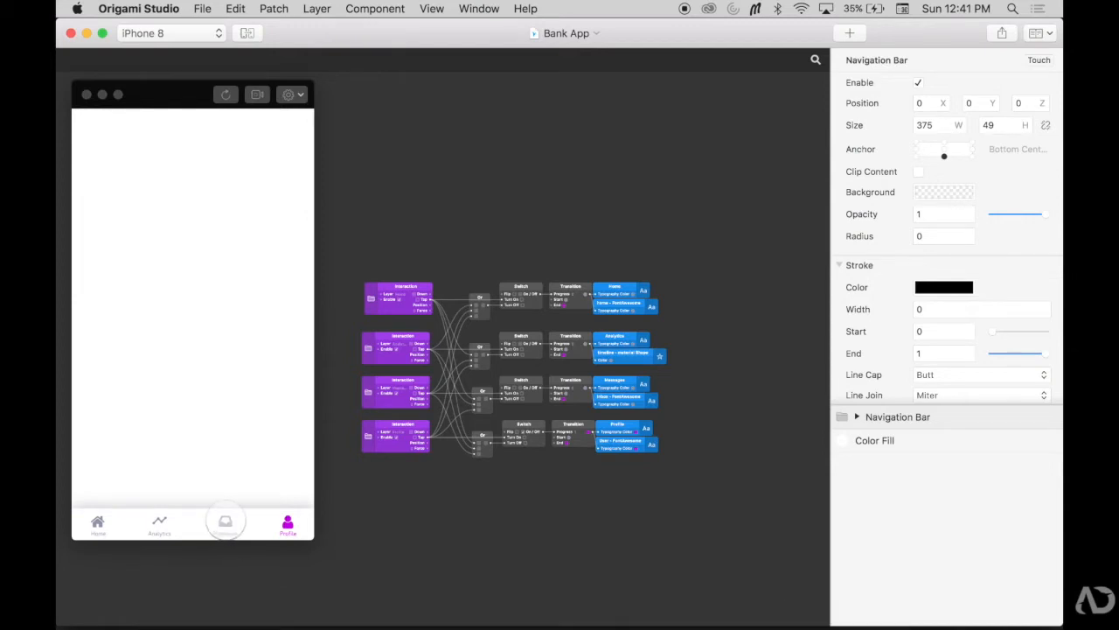
Open the Bank App project and review its Interaction, Or, Switch and Transition patches.
click(225, 522)
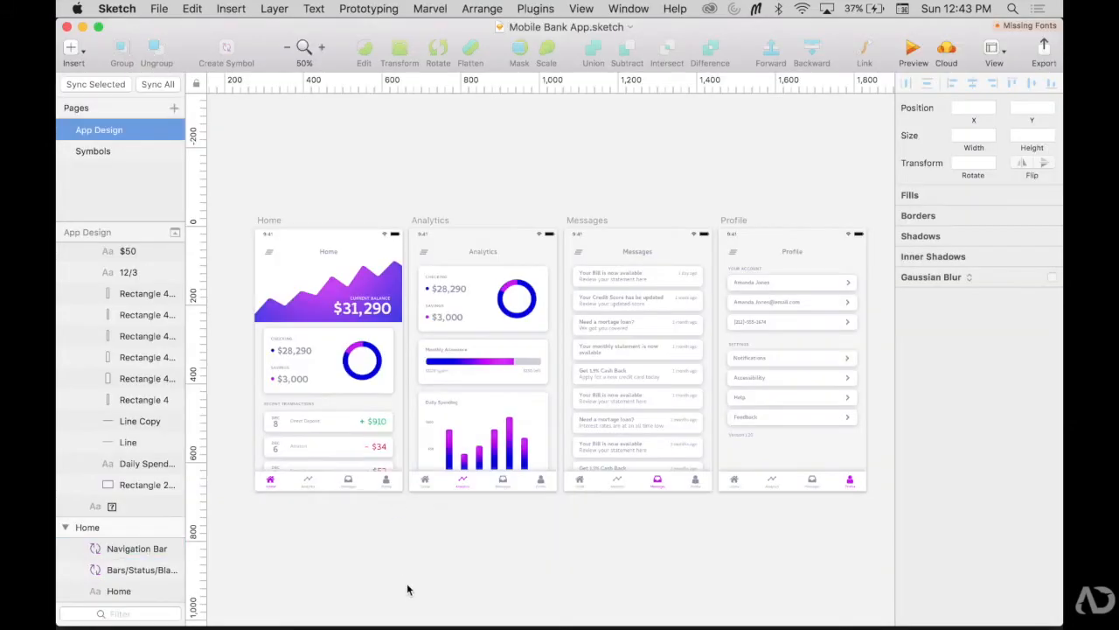
mouse_move(619, 517)
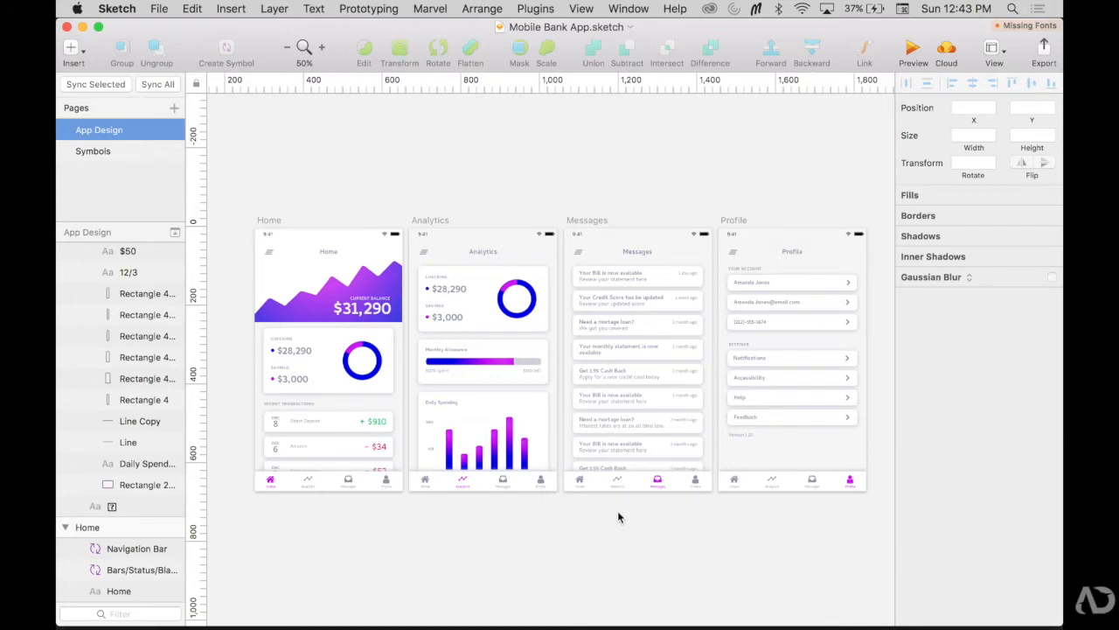
mouse_move(797, 501)
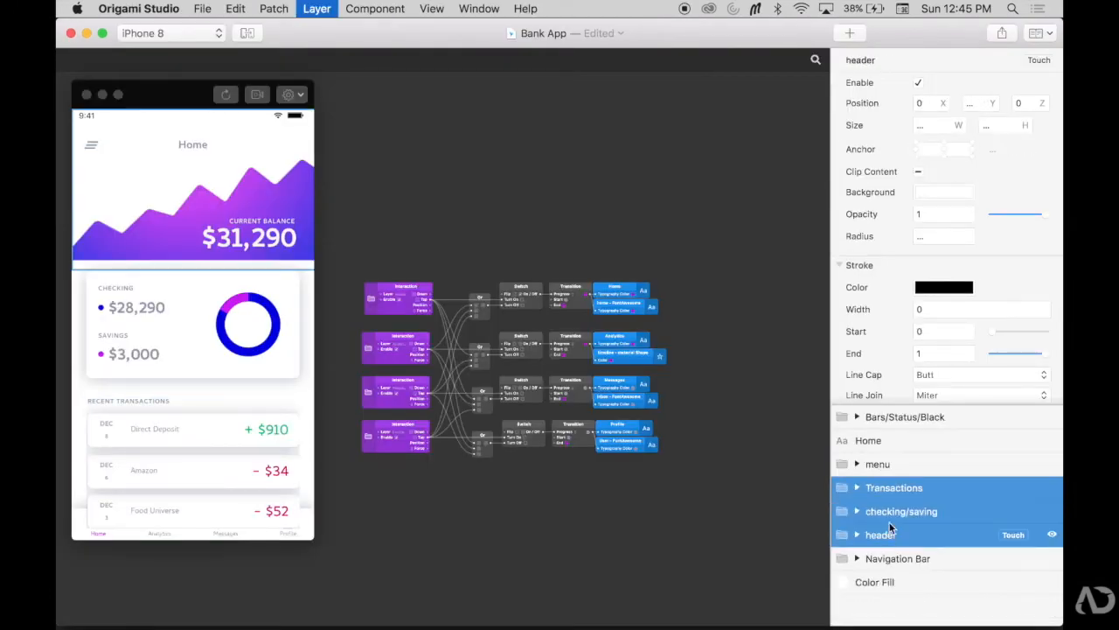
Group the home layers as Home, then import the other three screens from Sketch, hidden.
click(879, 487)
text(Home)
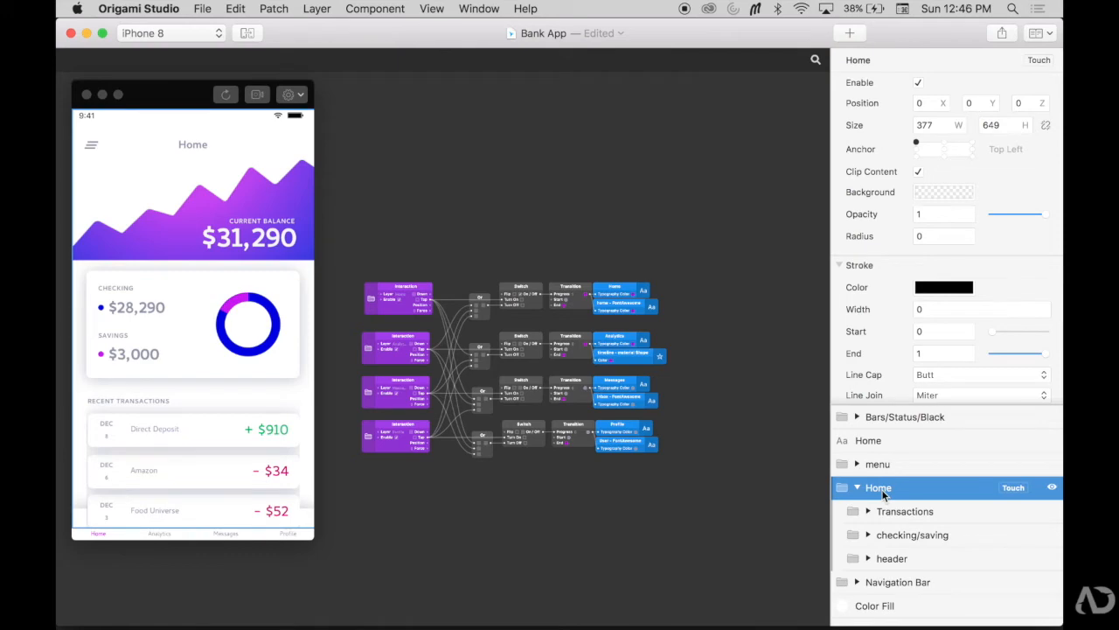
key(cmd+tab)
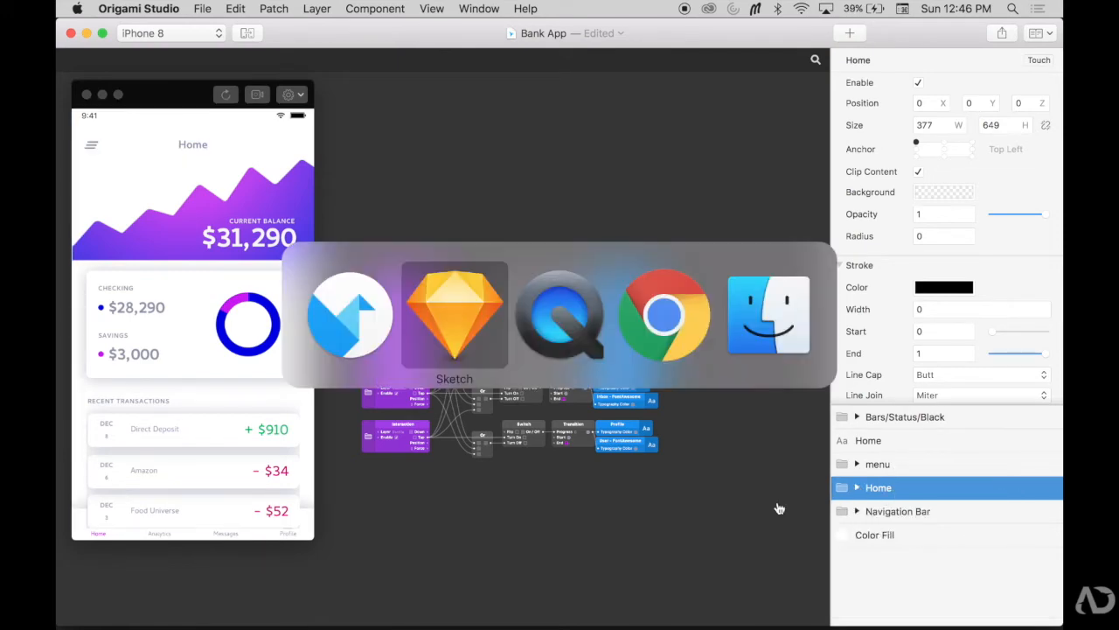
click(454, 315)
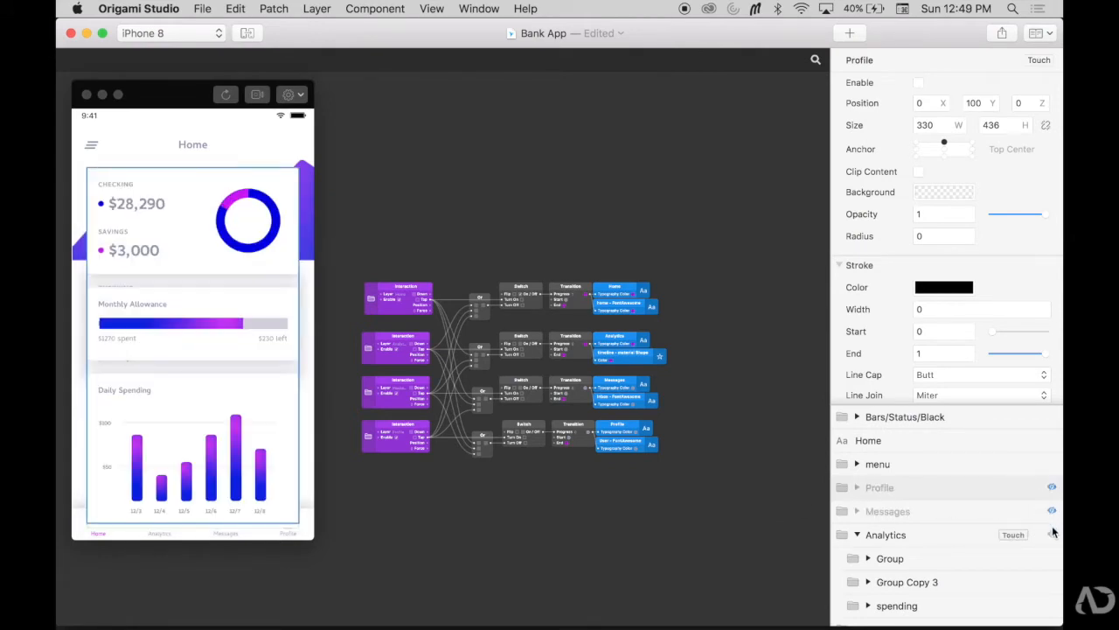
click(885, 534)
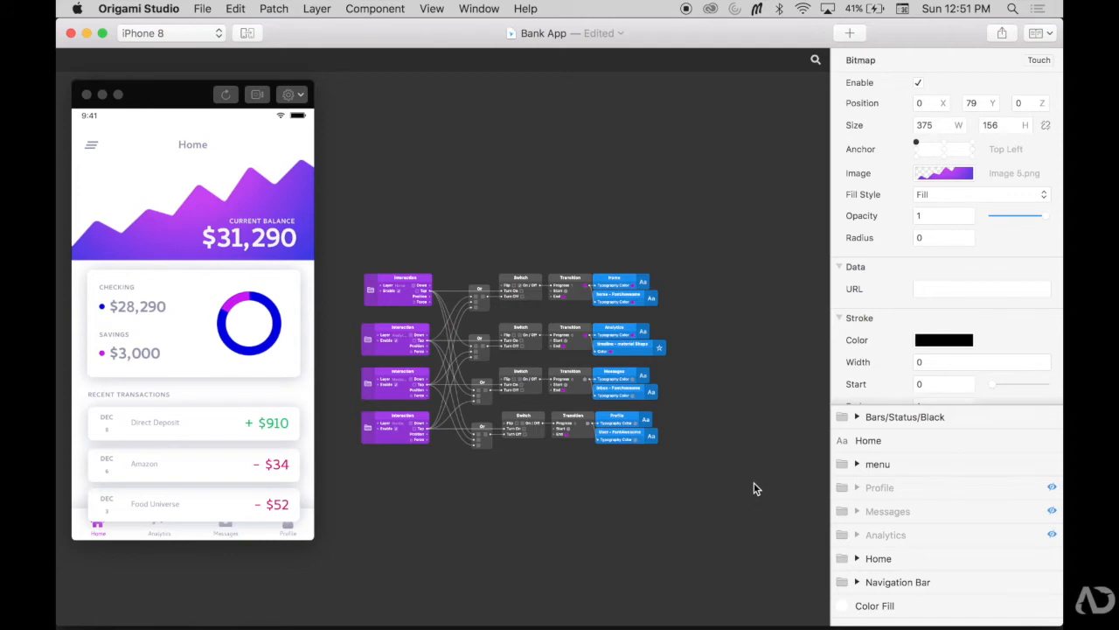
Move the Navigation Bar layer to the top of the layer list.
click(897, 582)
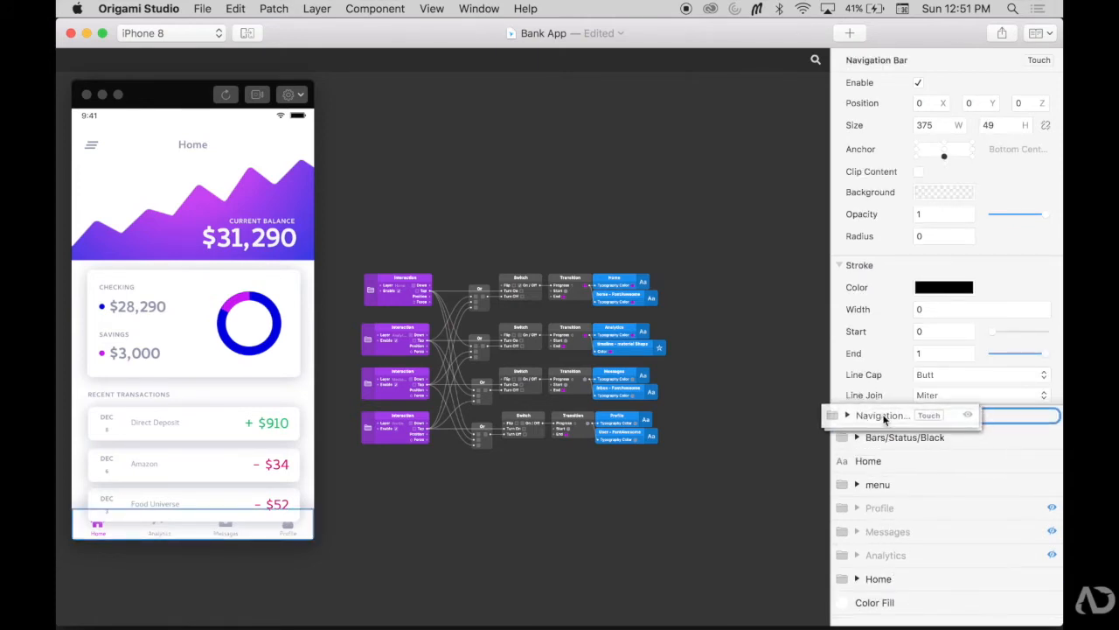
click(897, 417)
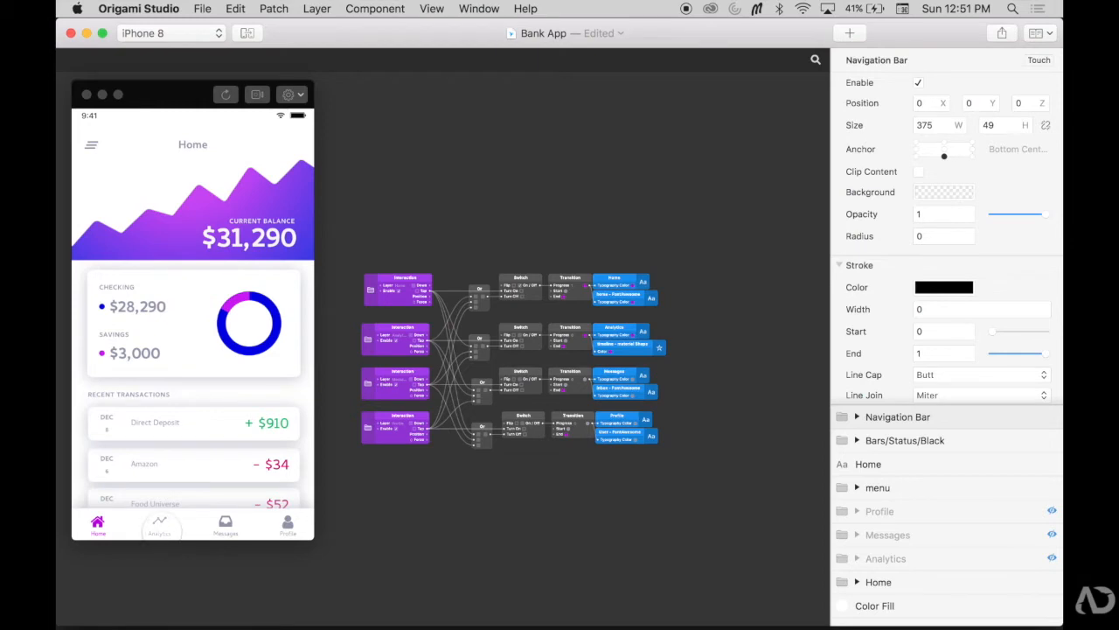
click(221, 424)
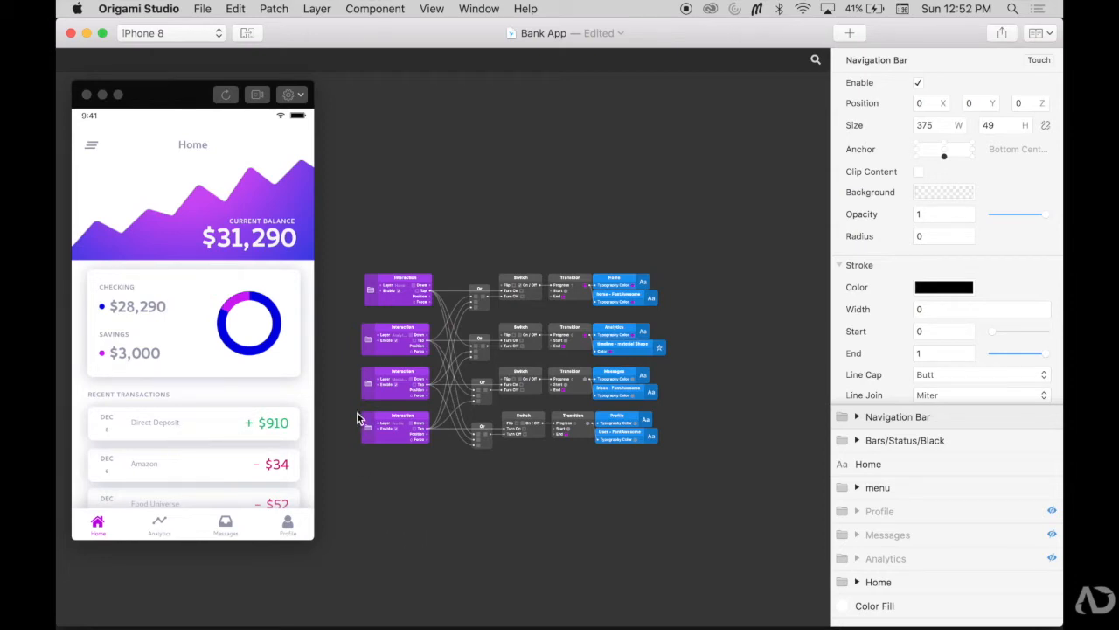
mouse_move(526, 516)
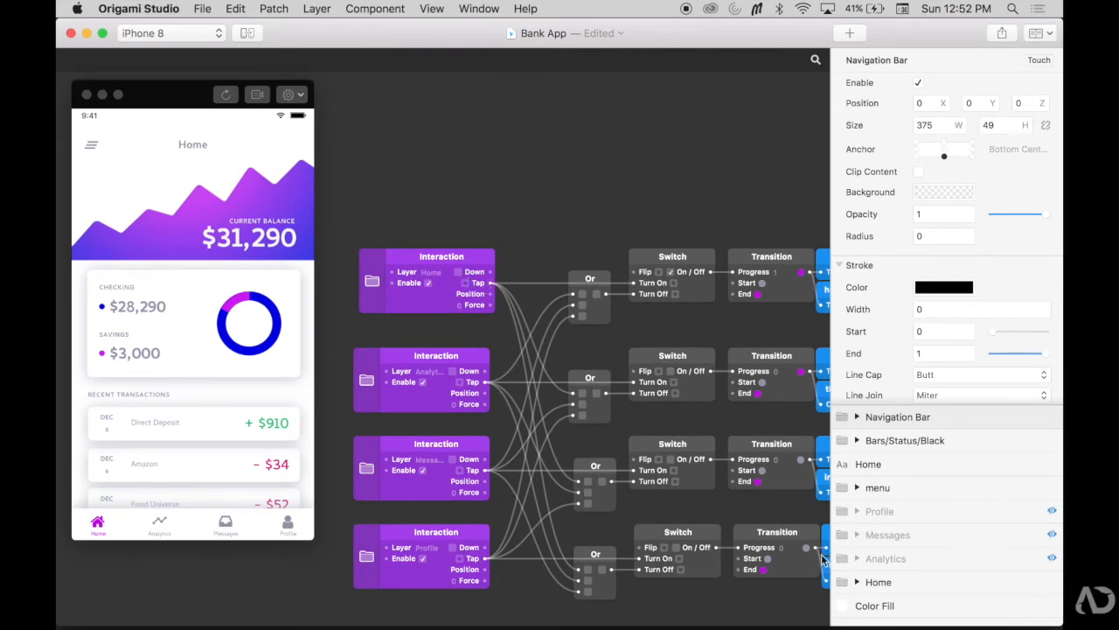
Wire the Home switch output to the Home layer's Enable, testing with the Analytics and Home tabs.
click(878, 582)
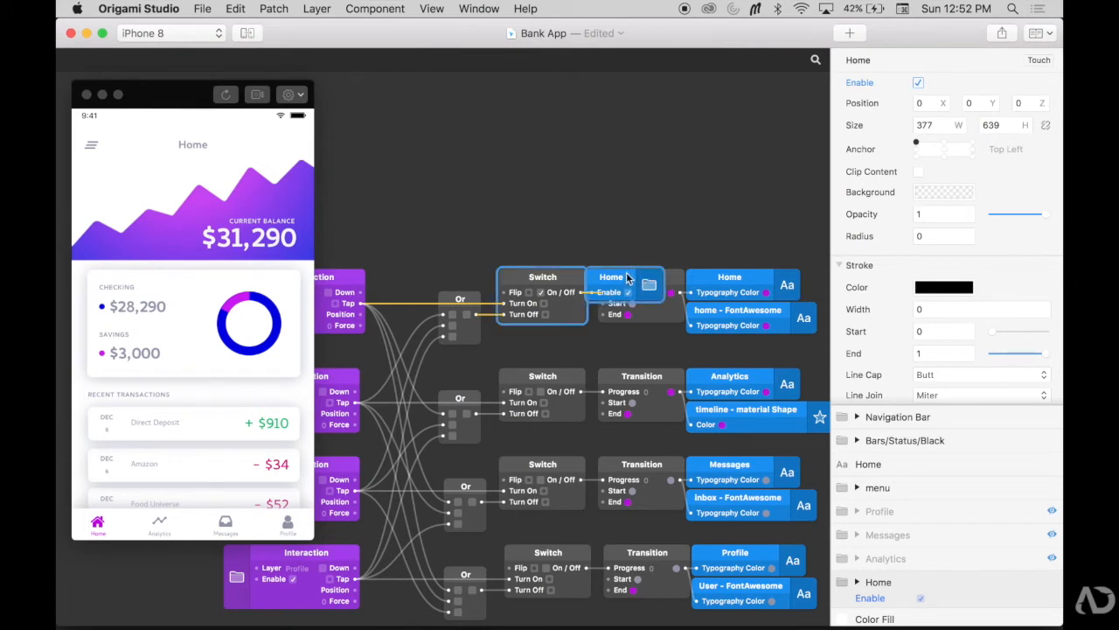
drag(612, 292, 622, 241)
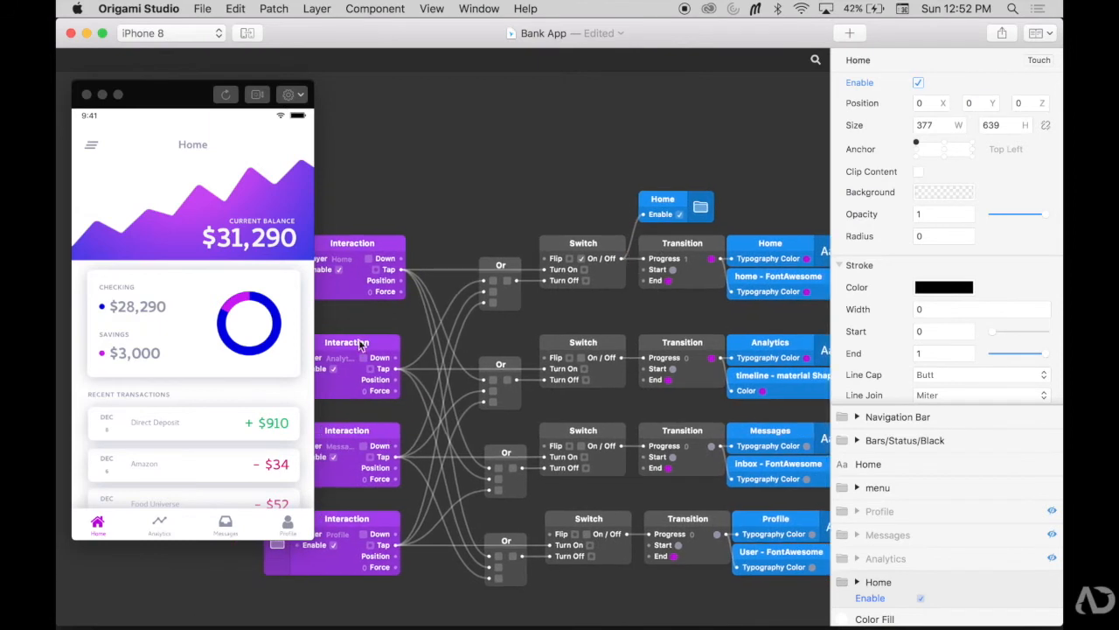
mouse_move(299, 526)
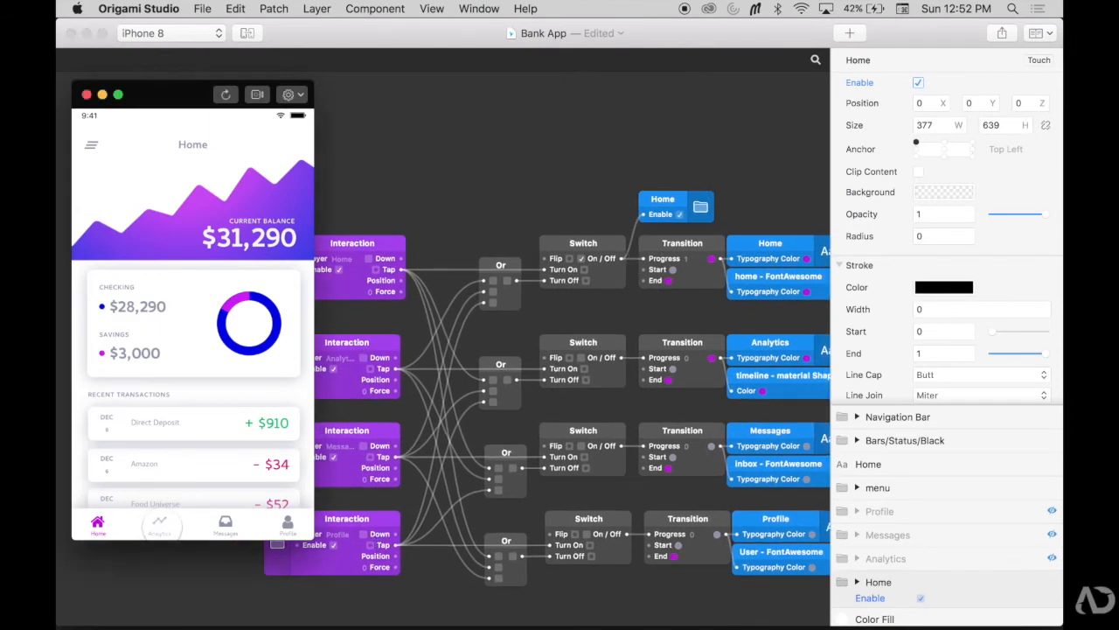
click(917, 82)
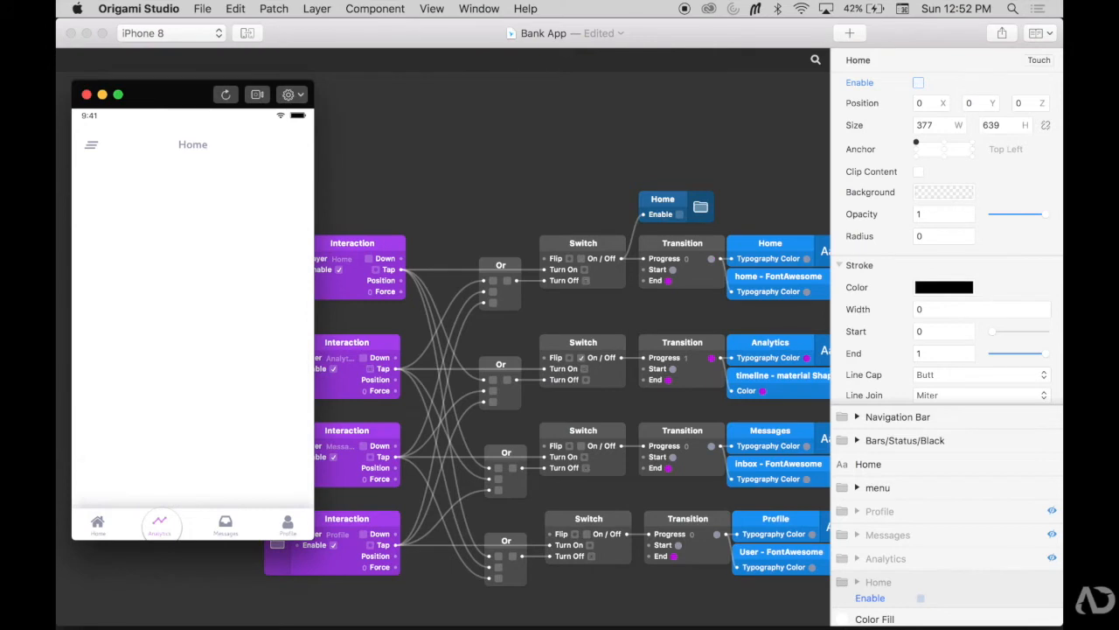
click(918, 82)
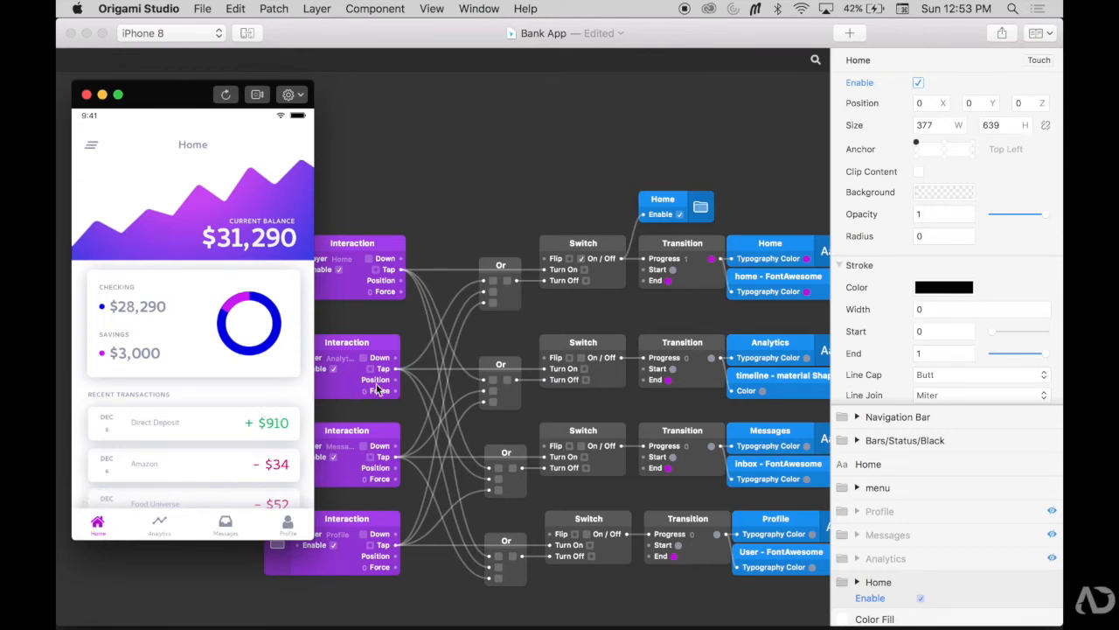
mouse_move(918, 558)
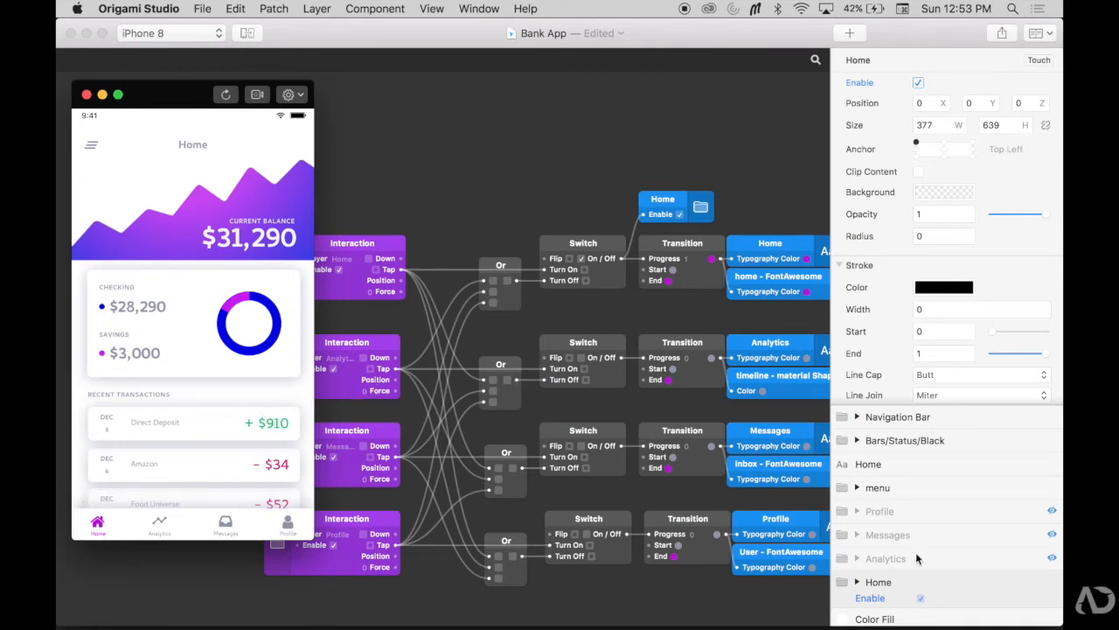
click(886, 557)
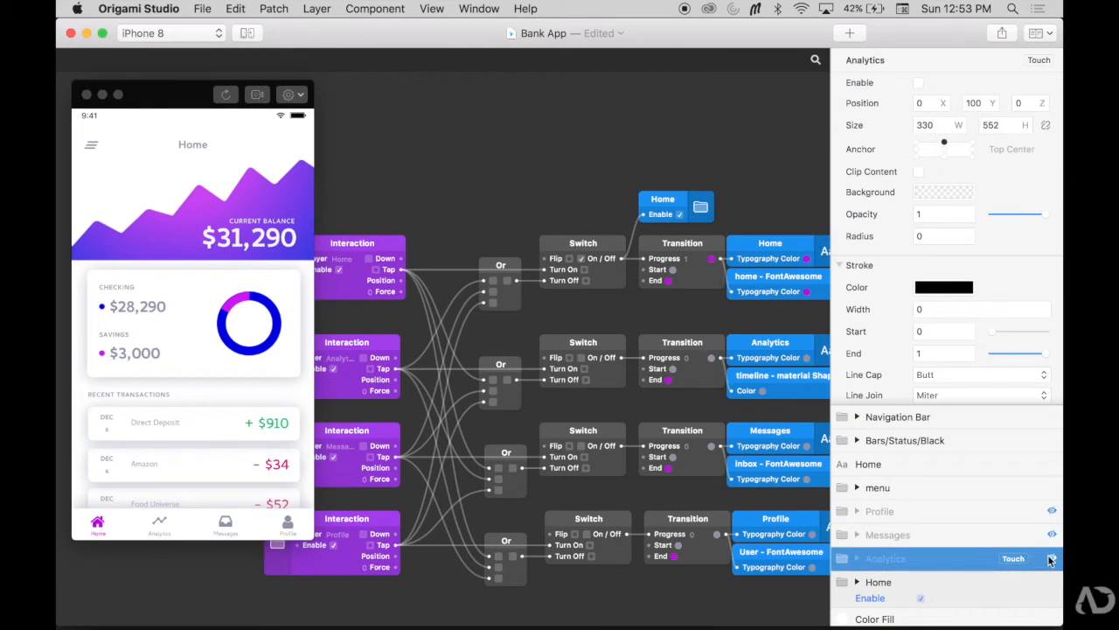
Unhide the Analytics, Messages and Profile screens and place Analytics' Enable patch beside its switch.
click(918, 82)
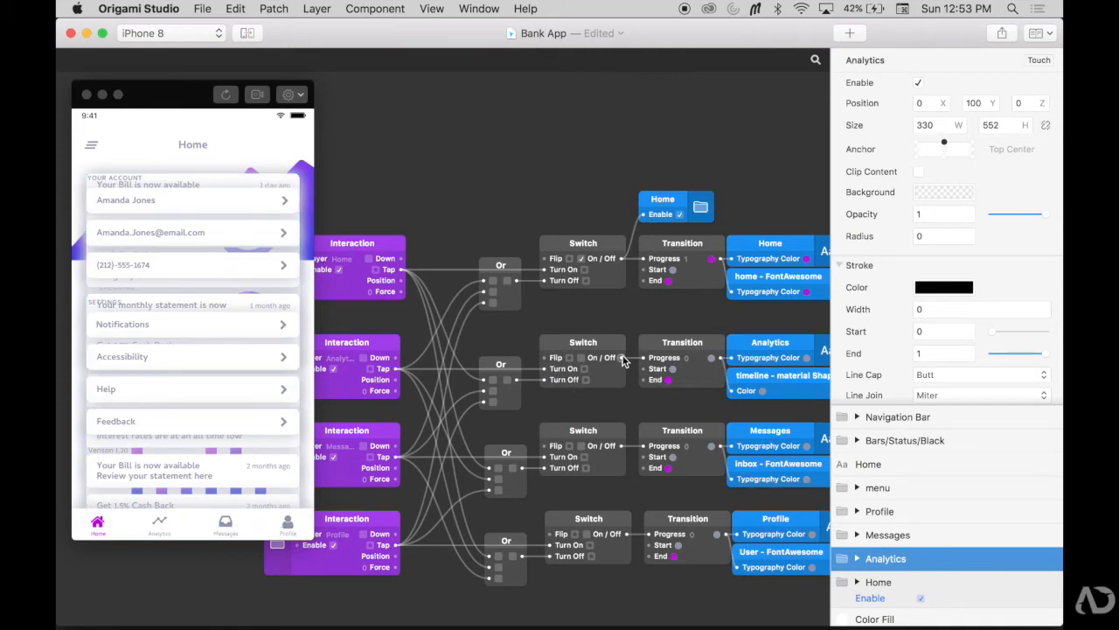
click(621, 359)
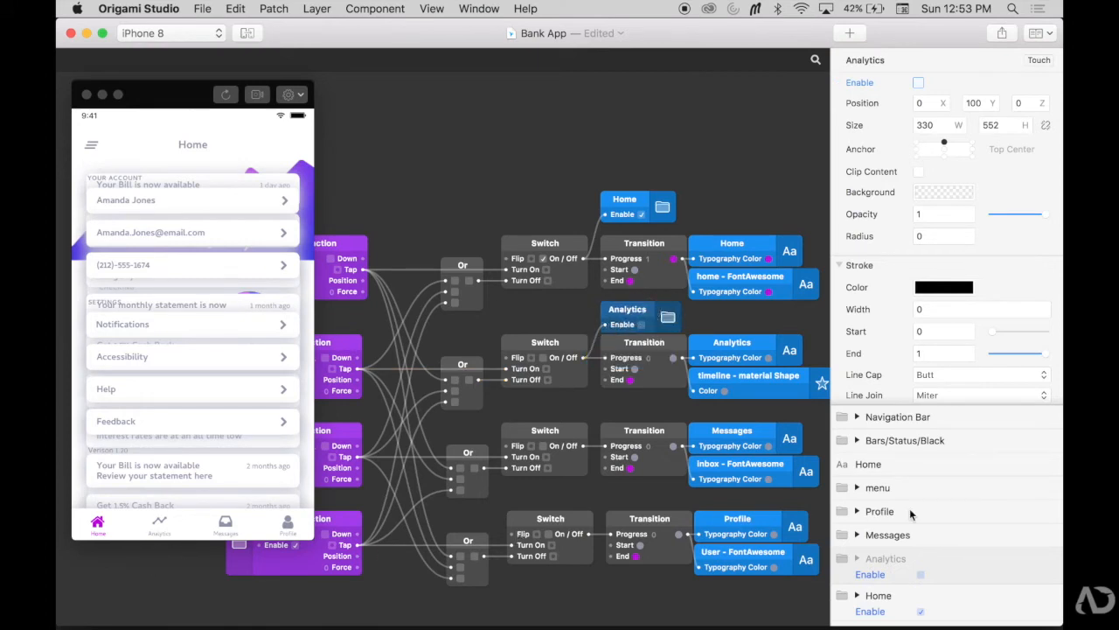
click(888, 534)
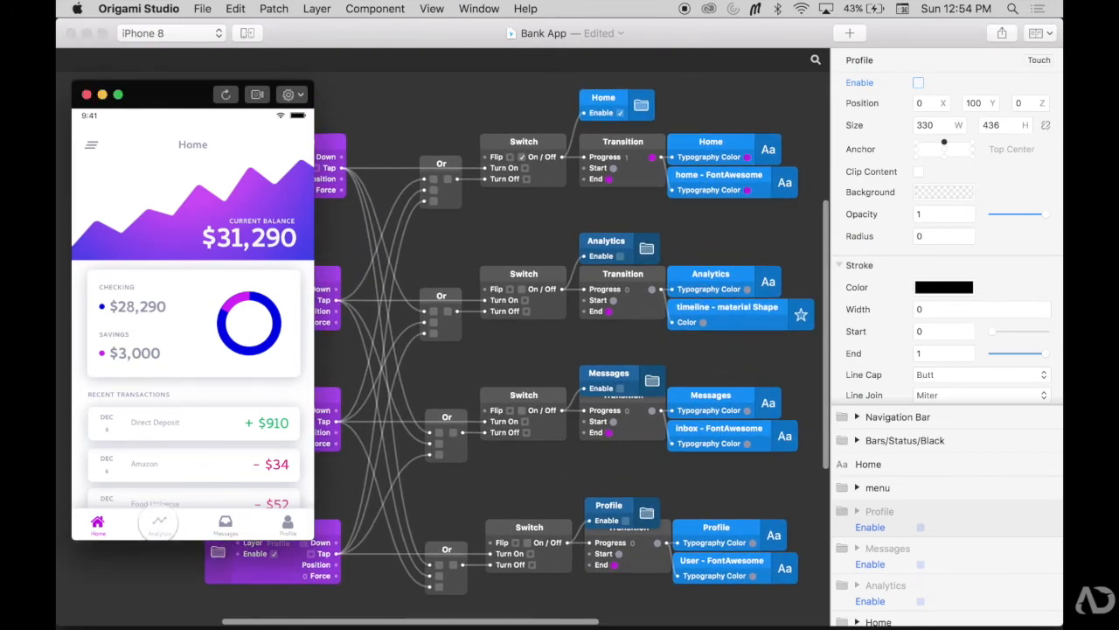
Tap the Analytics, Home, Messages and Profile tabs to check each page appears.
click(159, 522)
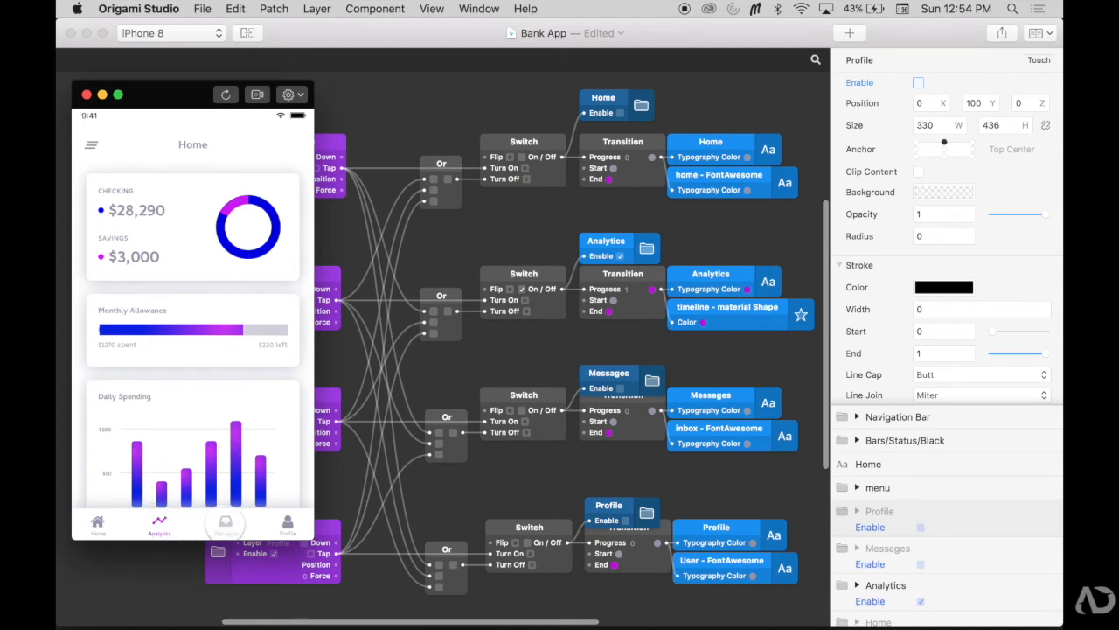
click(224, 522)
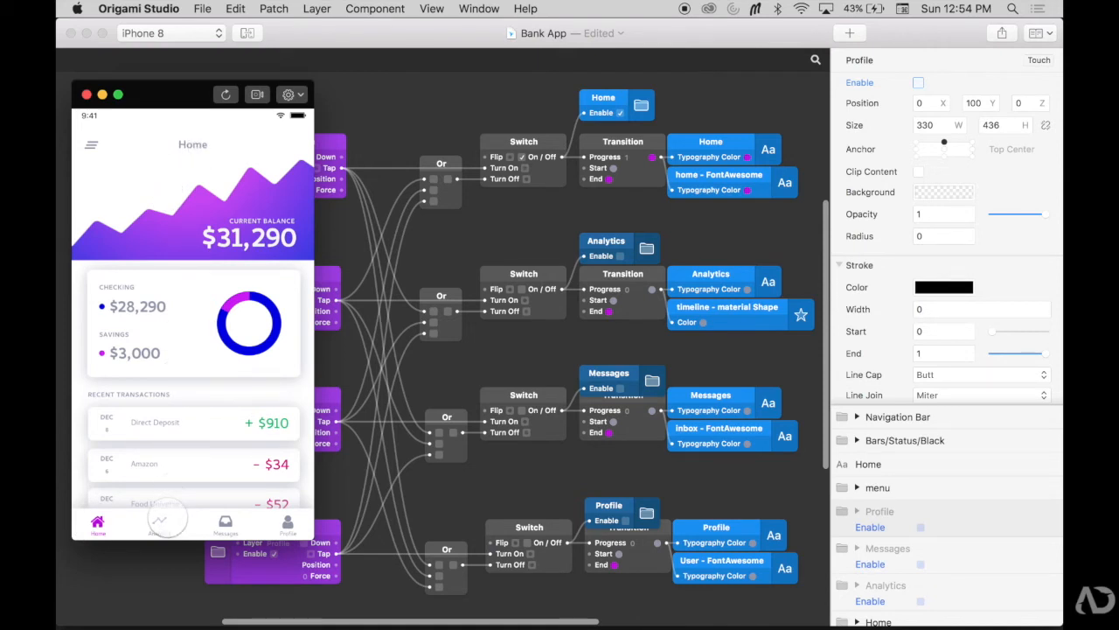
click(224, 524)
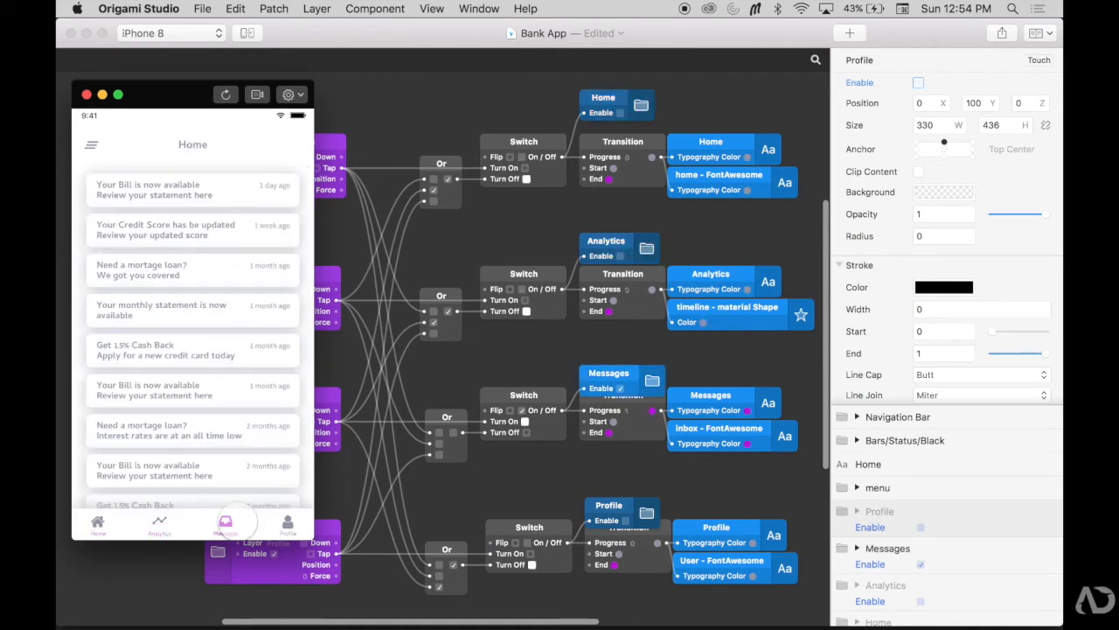
click(287, 522)
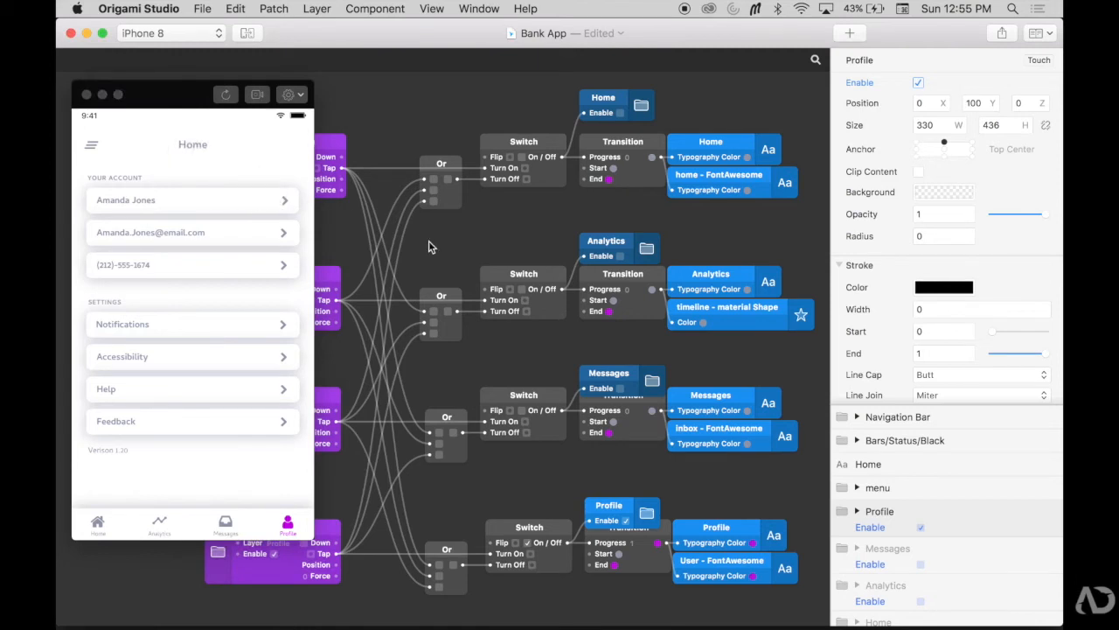
scroll(down, 3)
text(option)
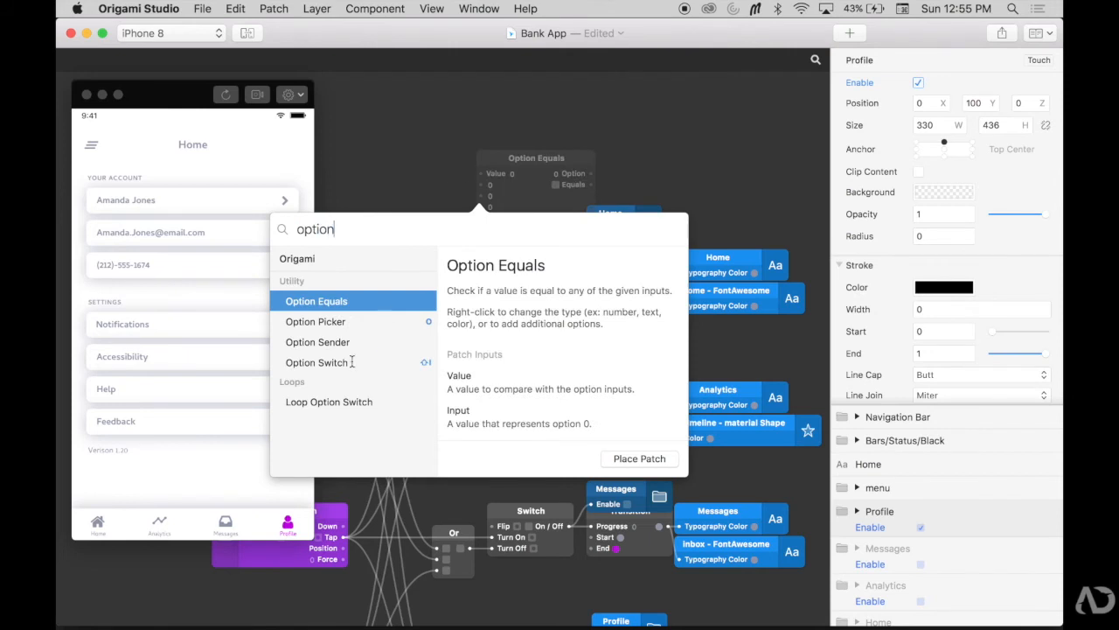
Place an Option Switch and an Option Picker with 4 Text-type inputs.
click(316, 362)
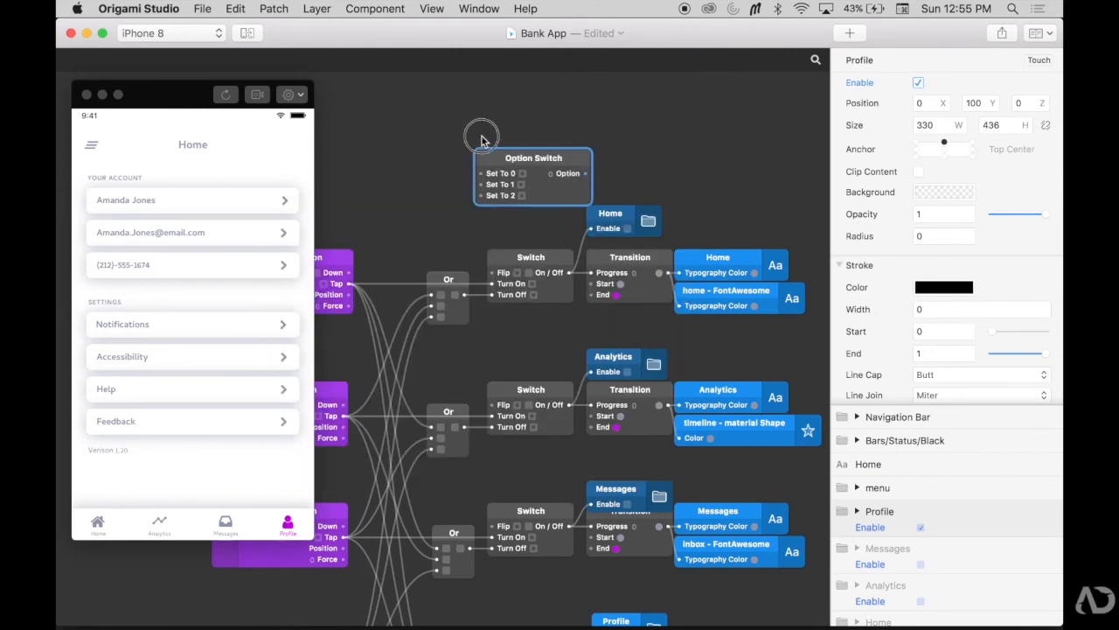
text(op)
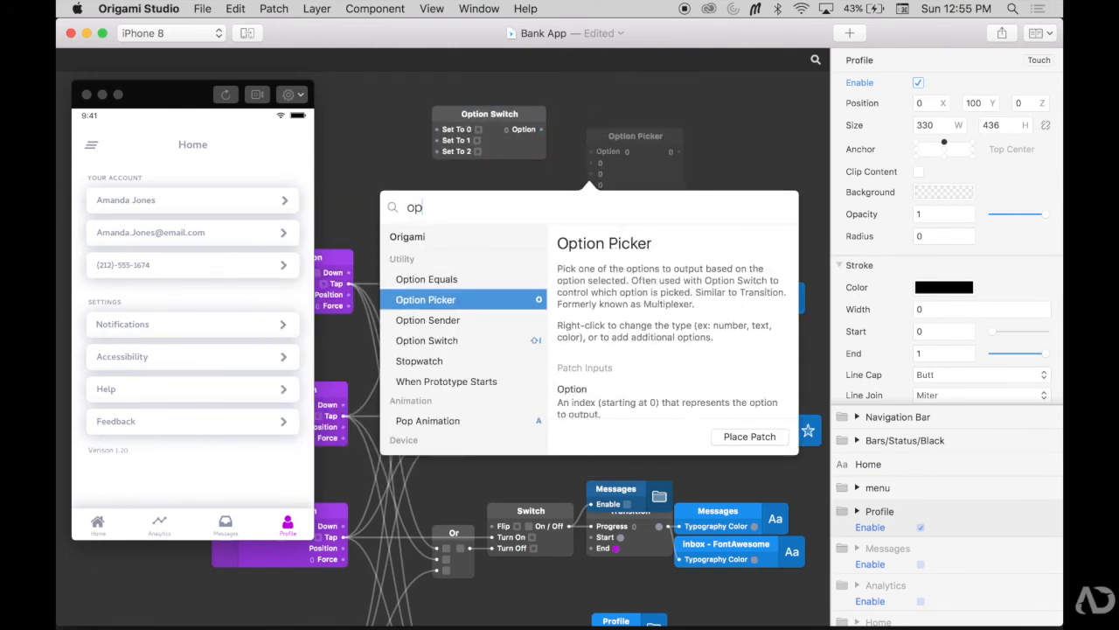
click(749, 436)
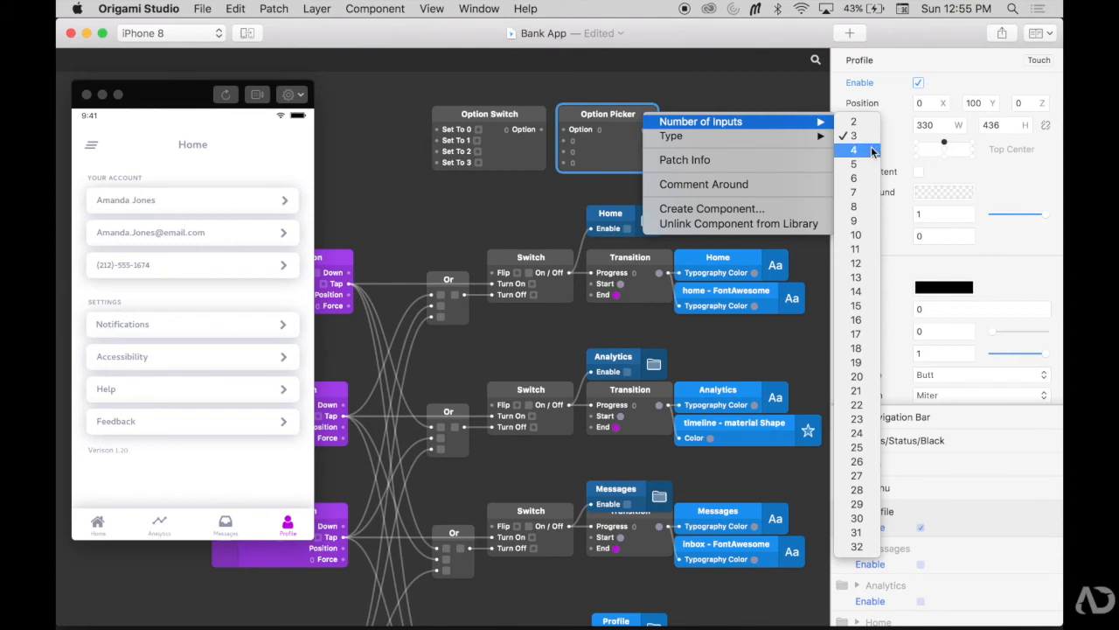
click(850, 150)
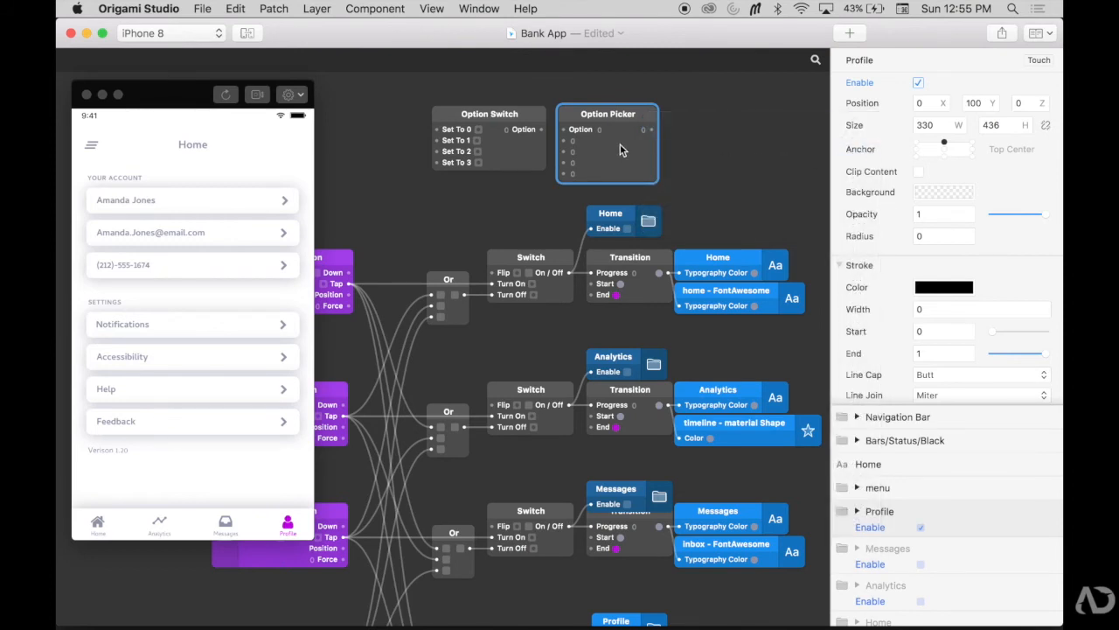
mouse_move(615, 166)
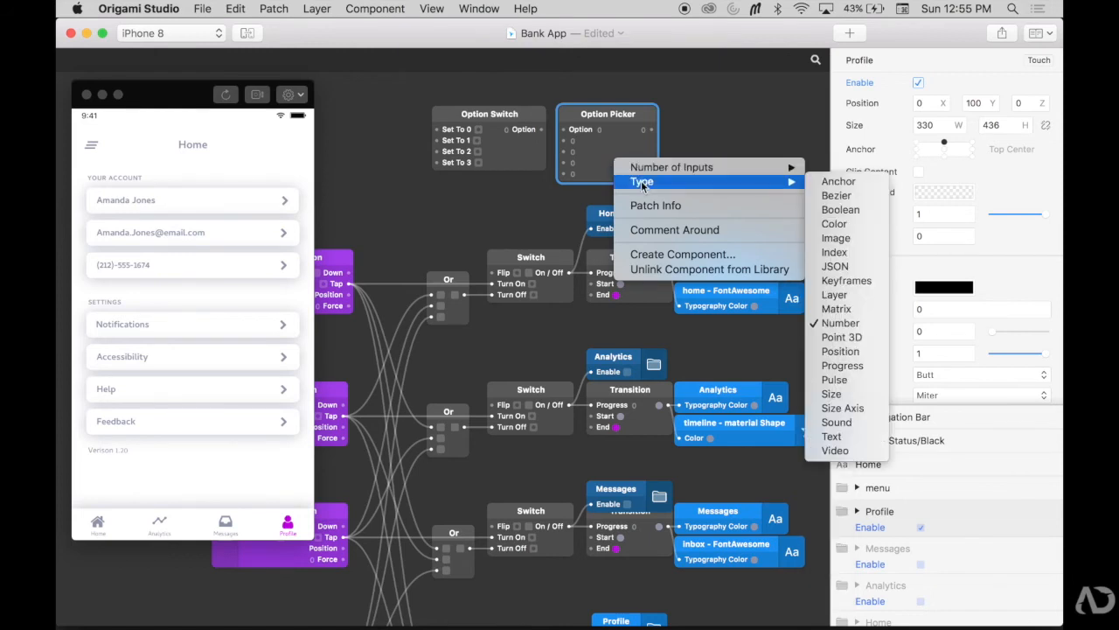
mouse_move(858, 436)
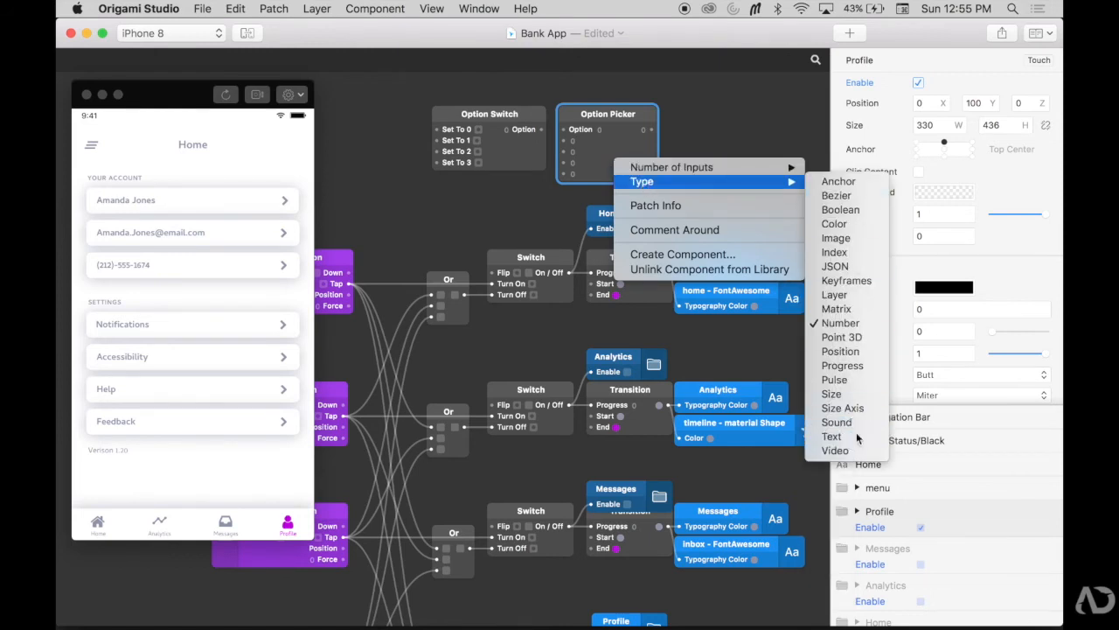
click(753, 216)
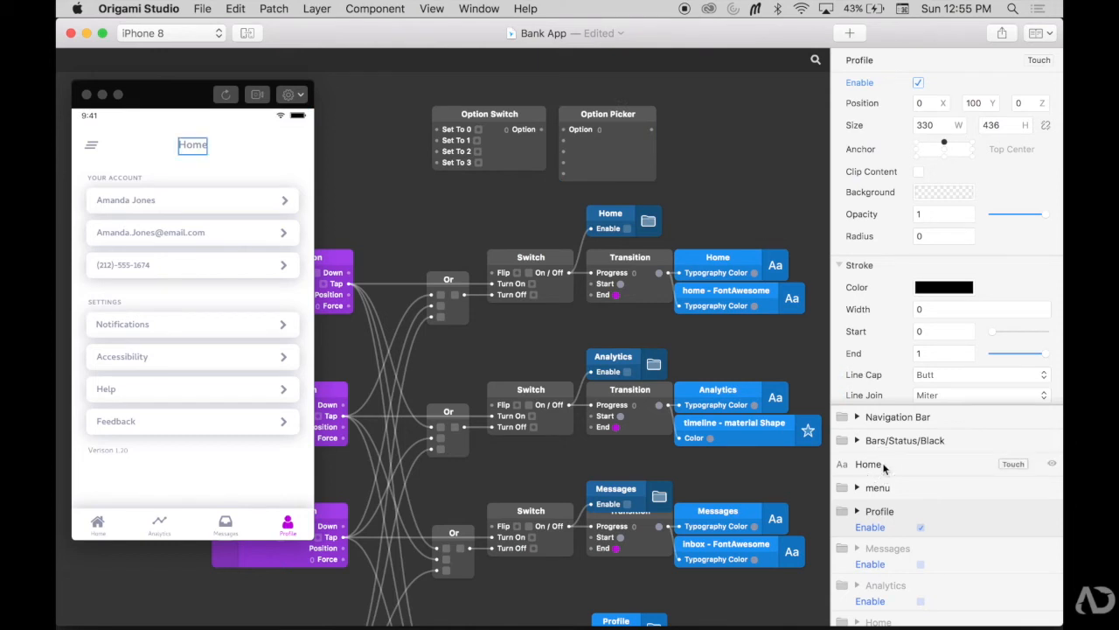
Publish the title's Text property, enter Home, Analytics, Messages, Profile in the picker, and connect its output.
click(868, 464)
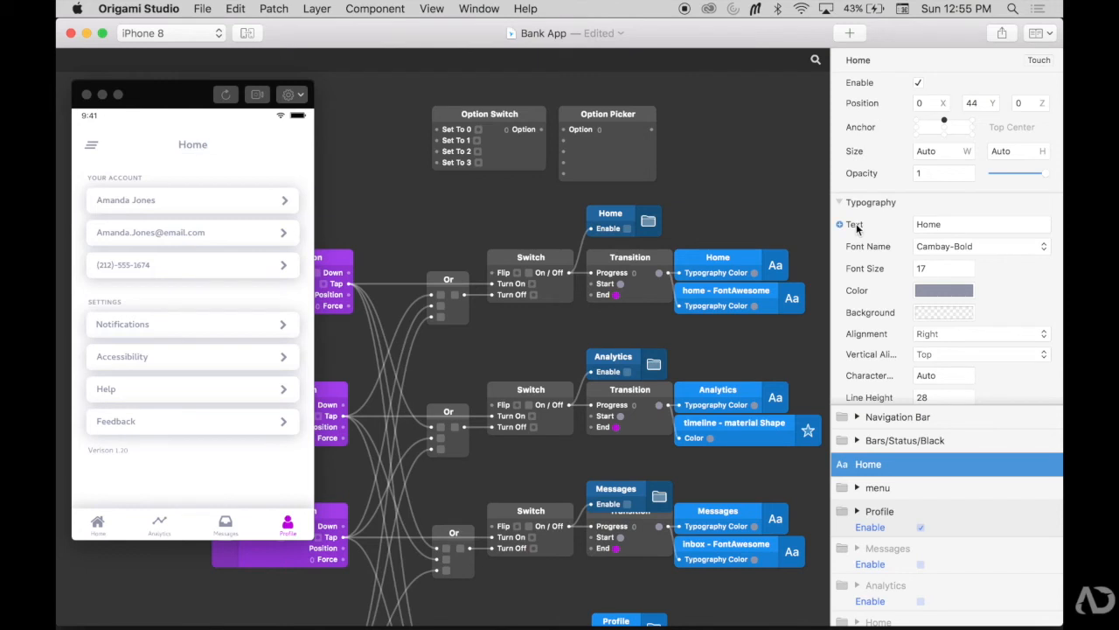
click(981, 224)
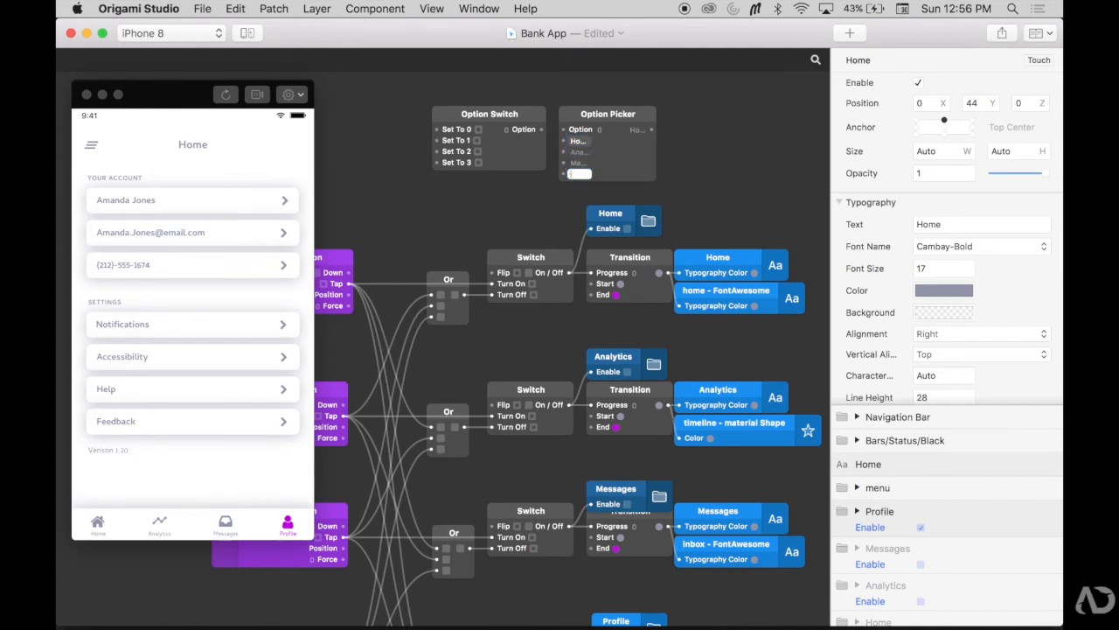
click(578, 173)
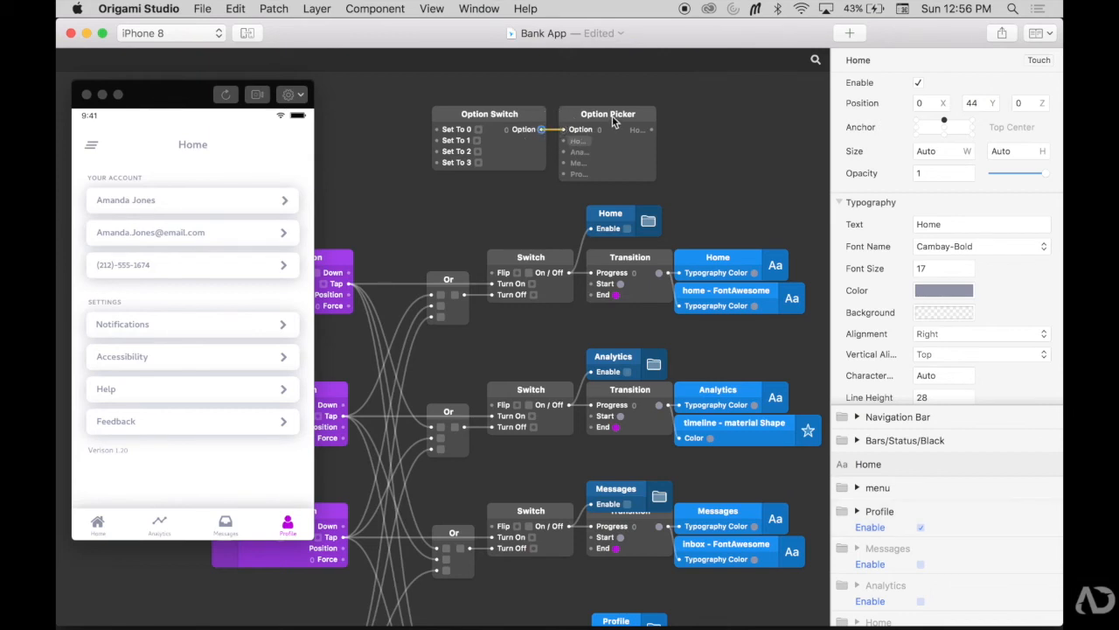
mouse_move(652, 136)
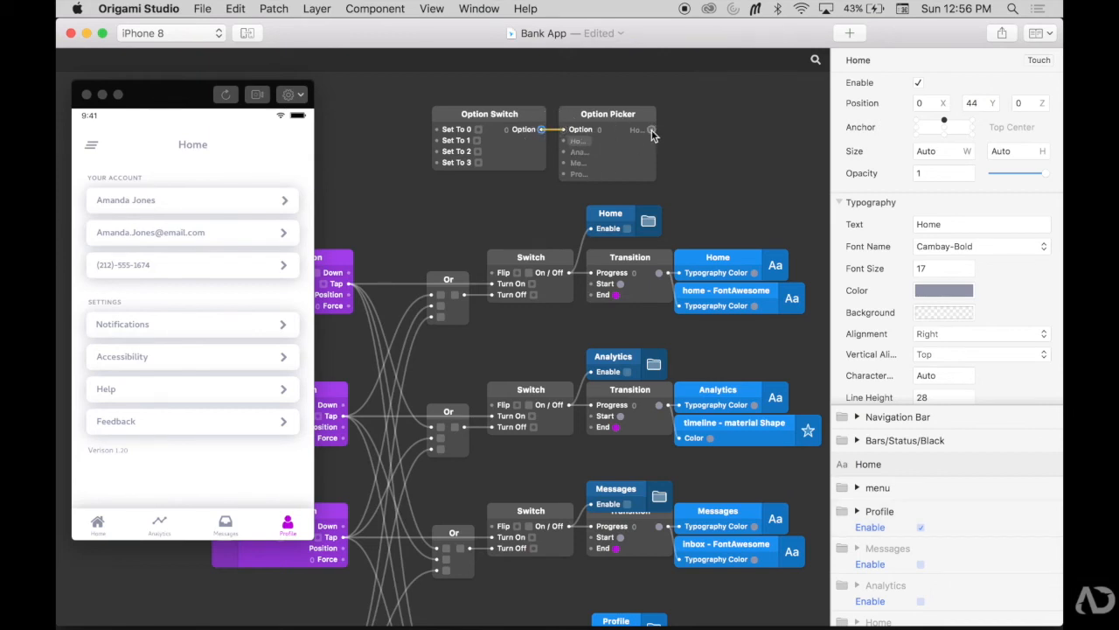
drag(643, 129, 841, 225)
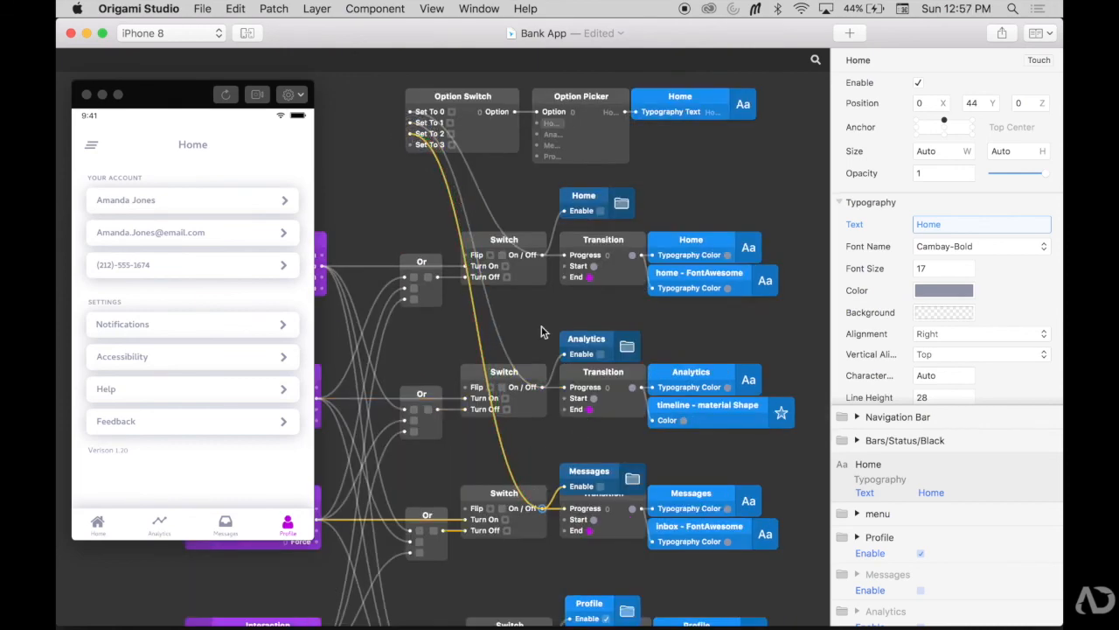
Connect each tab tap to the Option Switch and the picker output to the title text.
scroll(down, 3)
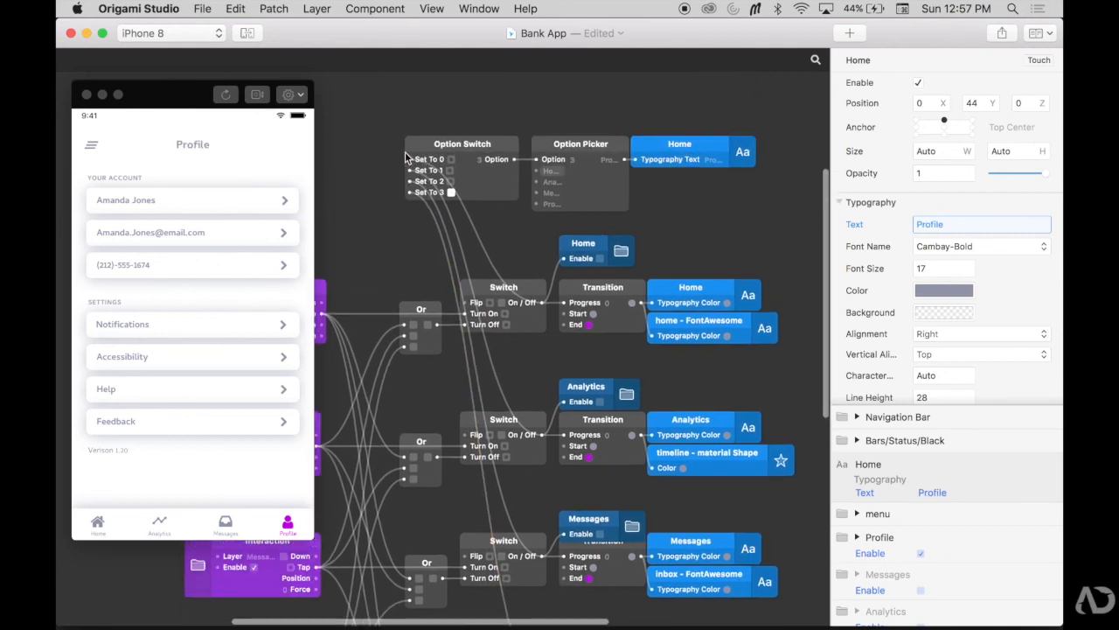
mouse_move(387, 129)
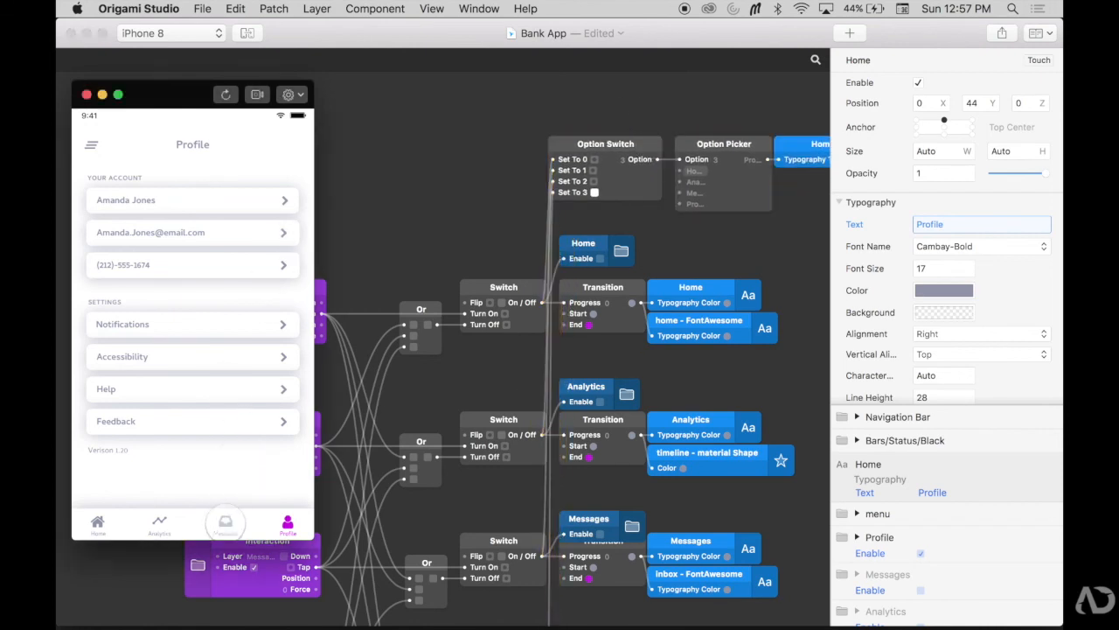
click(225, 524)
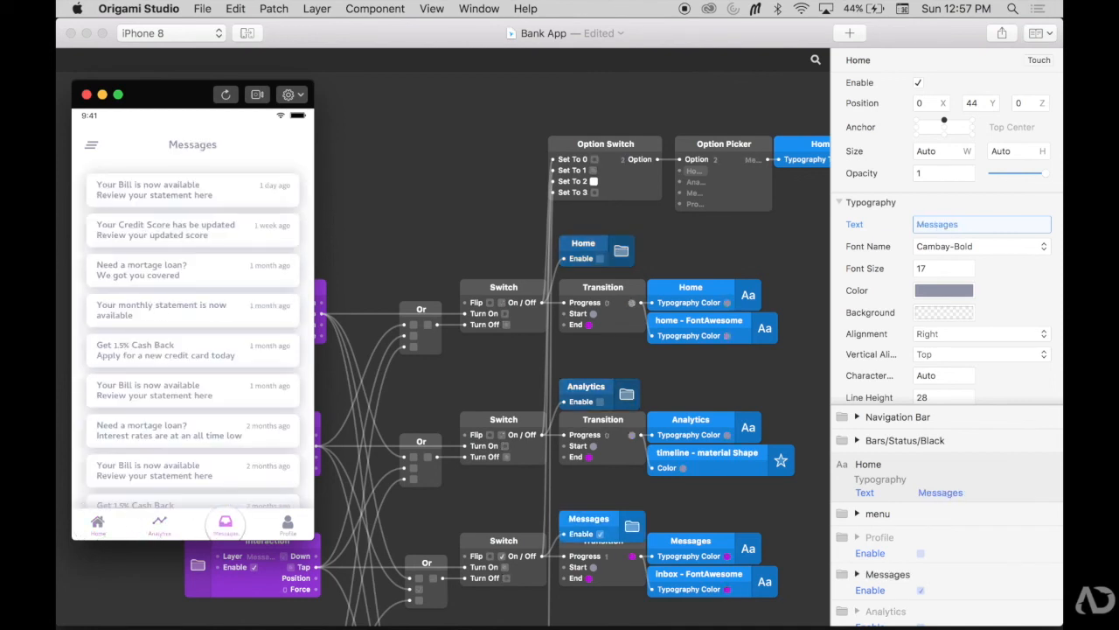
click(97, 525)
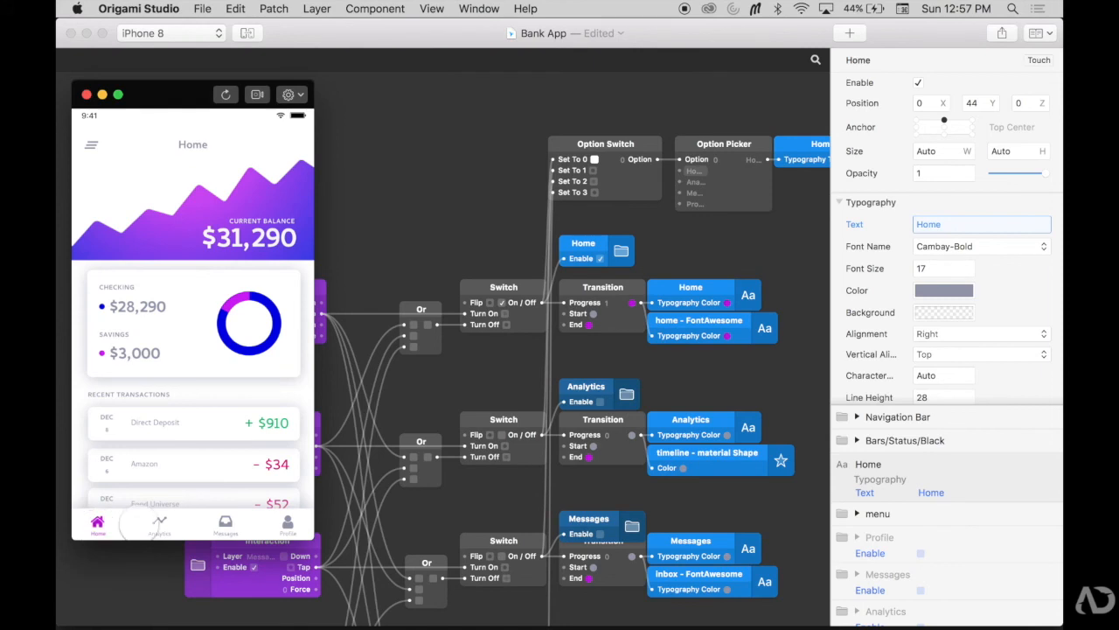
click(288, 521)
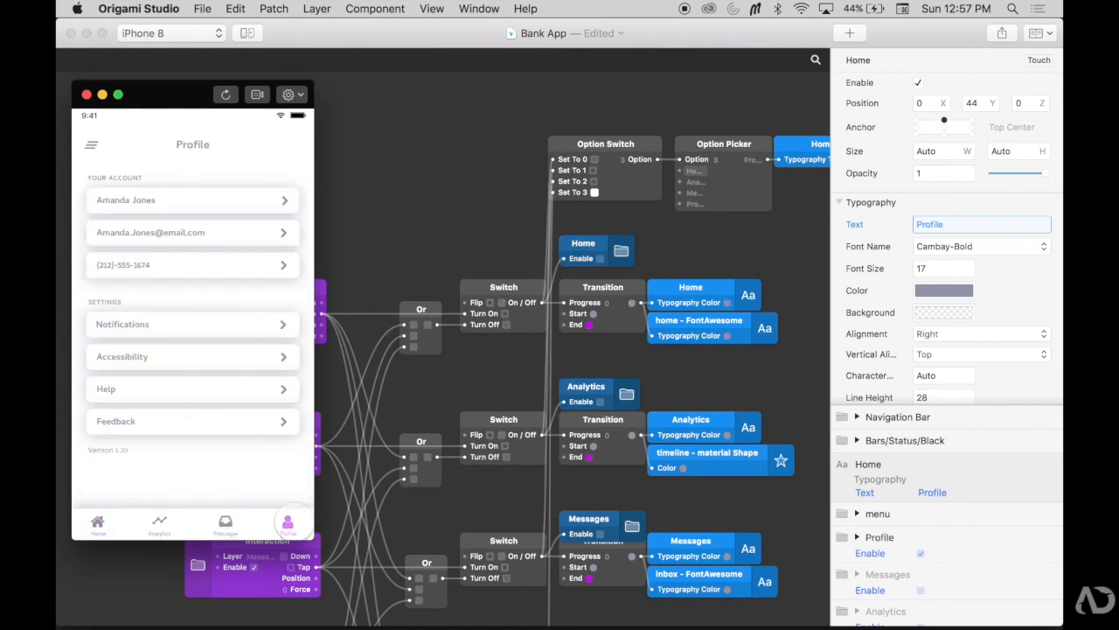